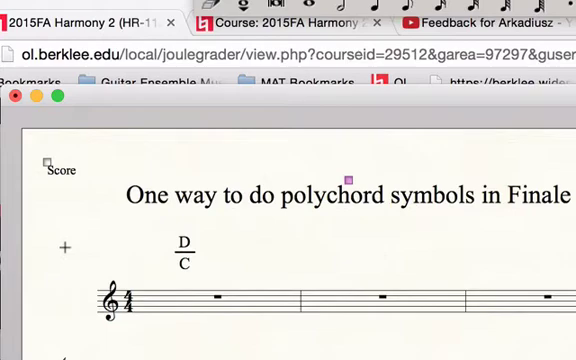
mouse_move(316, 285)
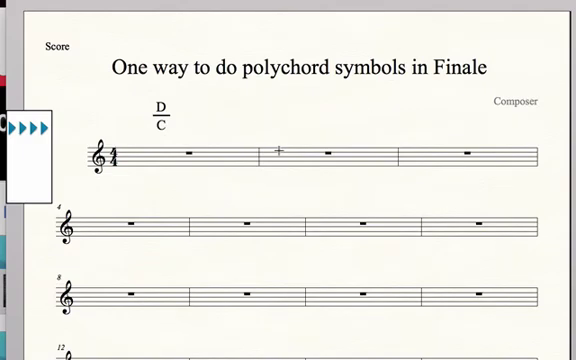
type("C")
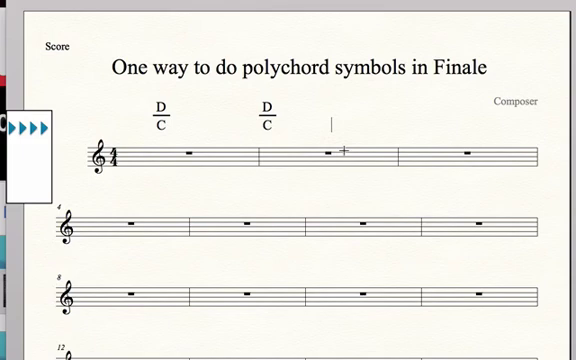
type("C")
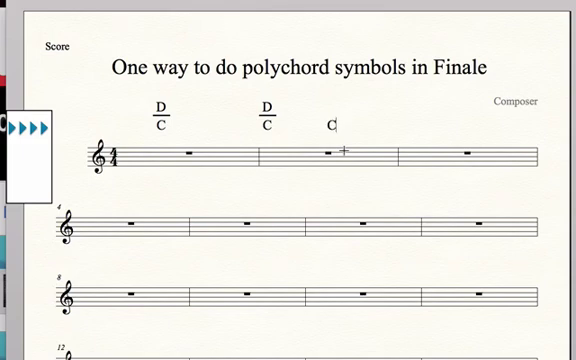